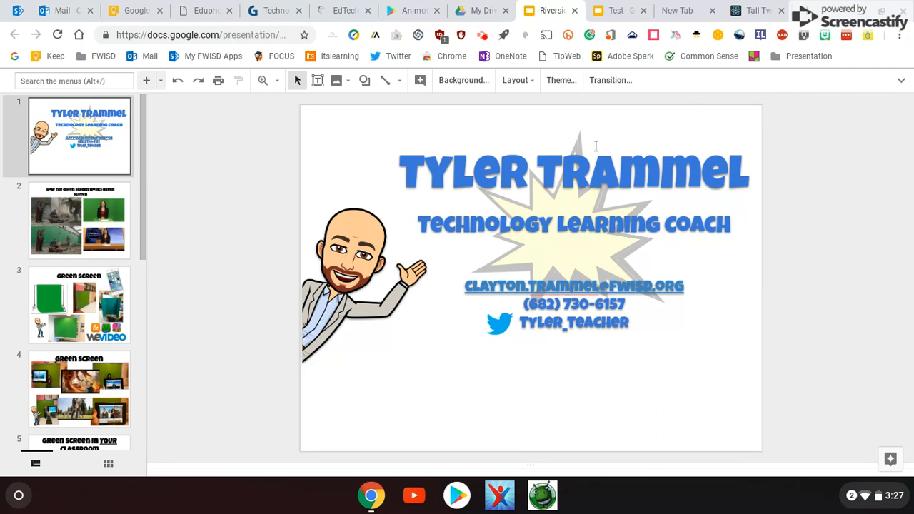
{"action": "mouse_move", "coordinate": [597, 145]}
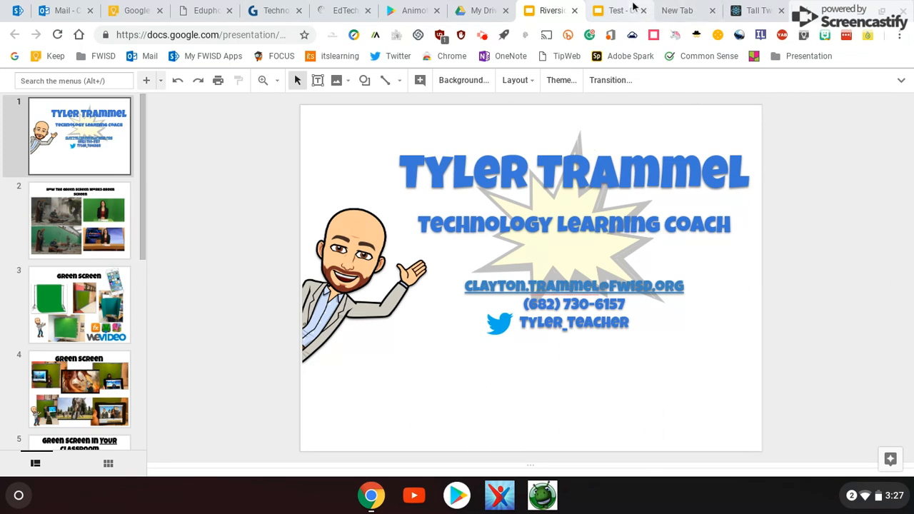
Step: Flip through the Riverside PLC and new-tab pages, landing on the Test presentation
{"action": "left_click", "coordinate": [616, 10]}
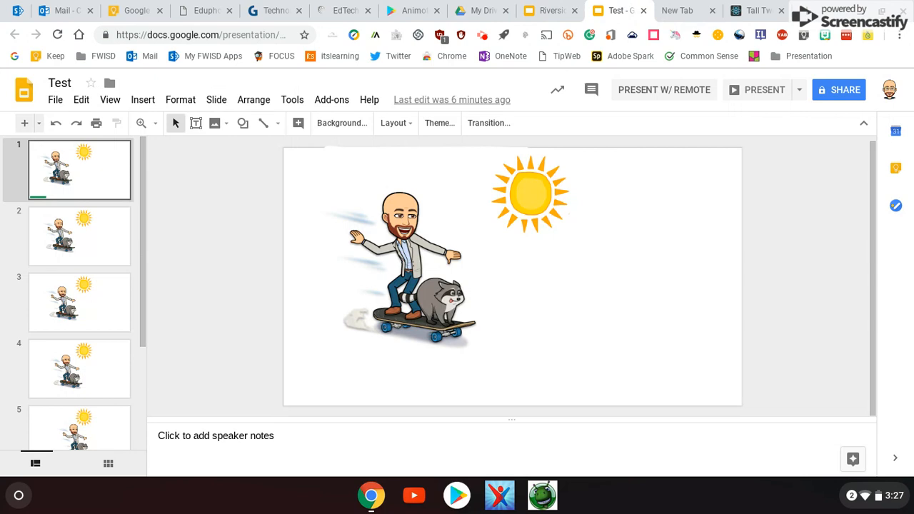
{"action": "mouse_move", "coordinate": [54, 100]}
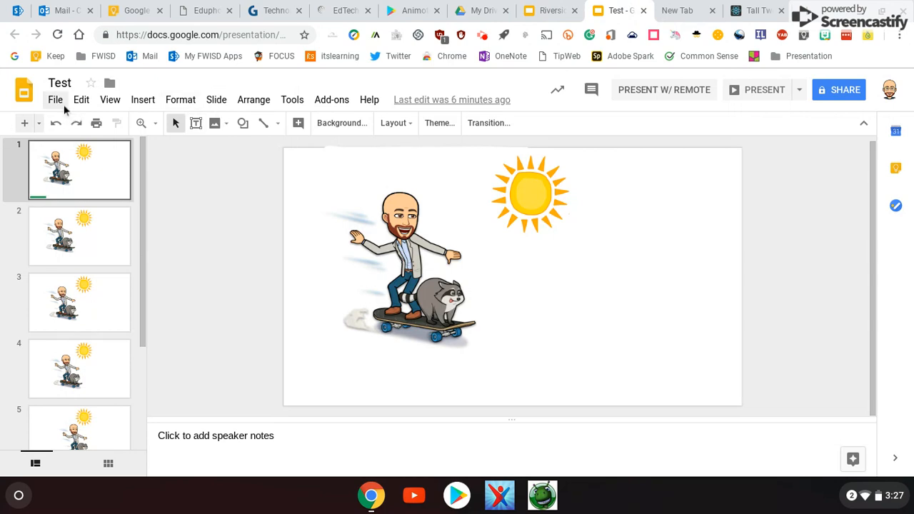
{"action": "left_click", "coordinate": [54, 100]}
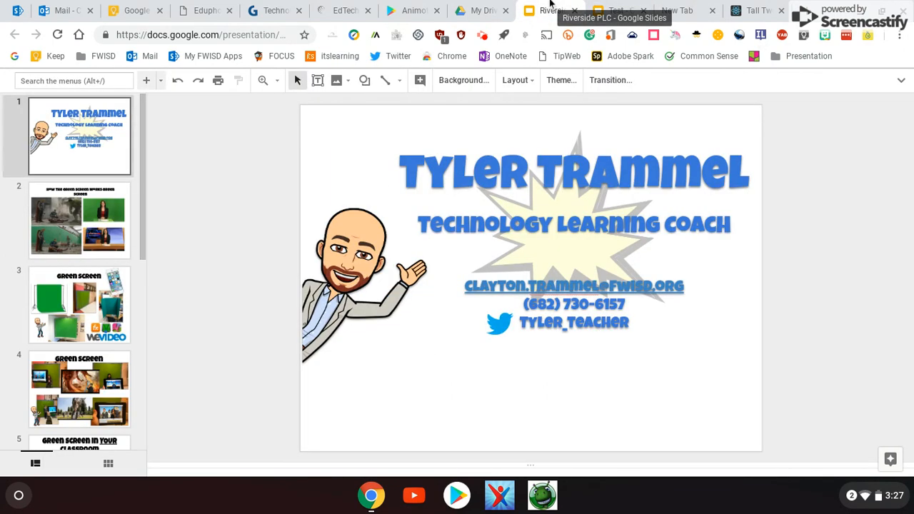
{"action": "left_click", "coordinate": [751, 10]}
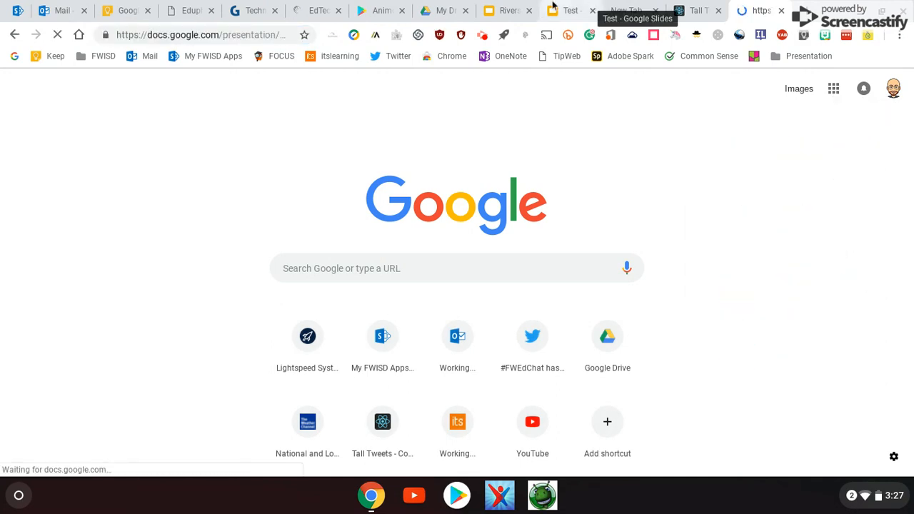
{"action": "left_click", "coordinate": [569, 10]}
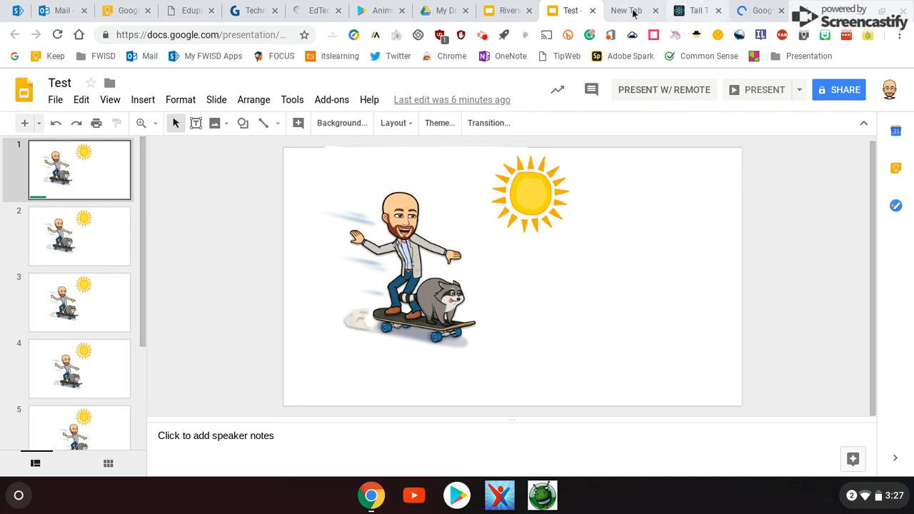
Step: Search Google Images for 'sun png' in a new tab
{"action": "left_click", "coordinate": [625, 11]}
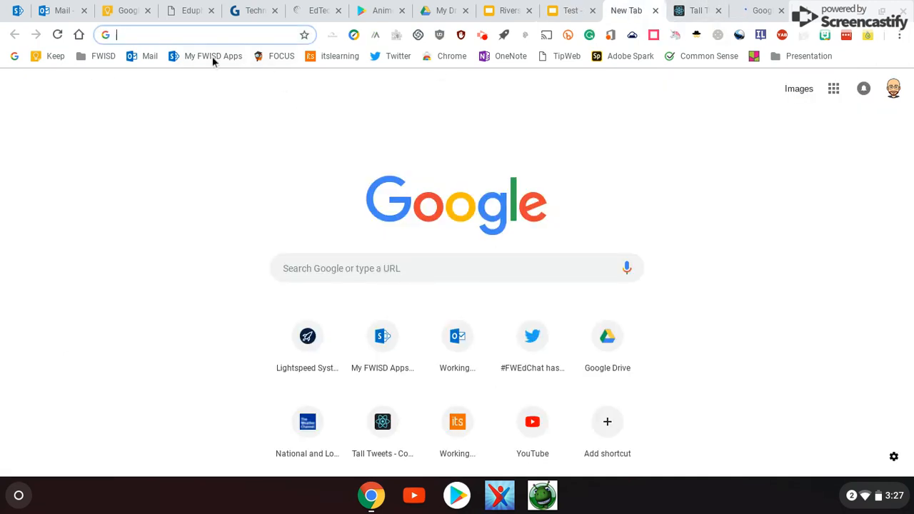
{"action": "left_click", "coordinate": [457, 268]}
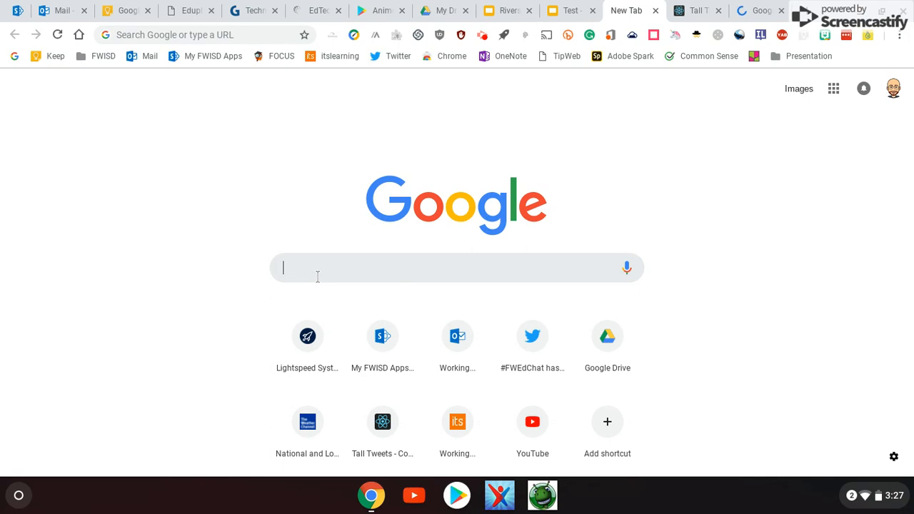
{"action": "type", "text": "sun"}
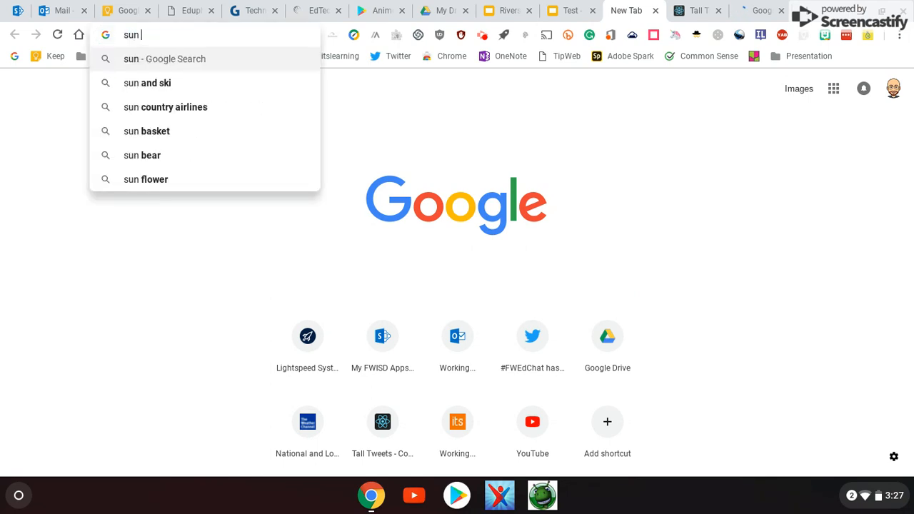
{"action": "type", "text": "png"}
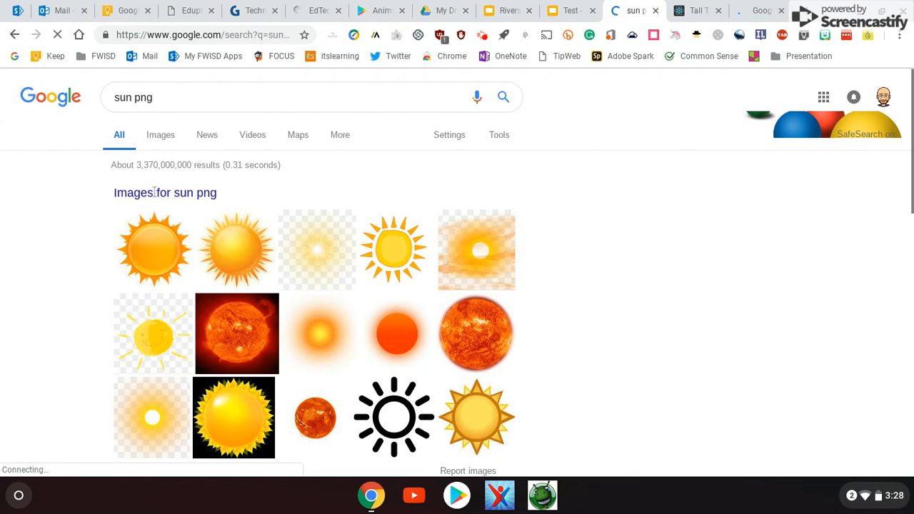
{"action": "left_click", "coordinate": [161, 134]}
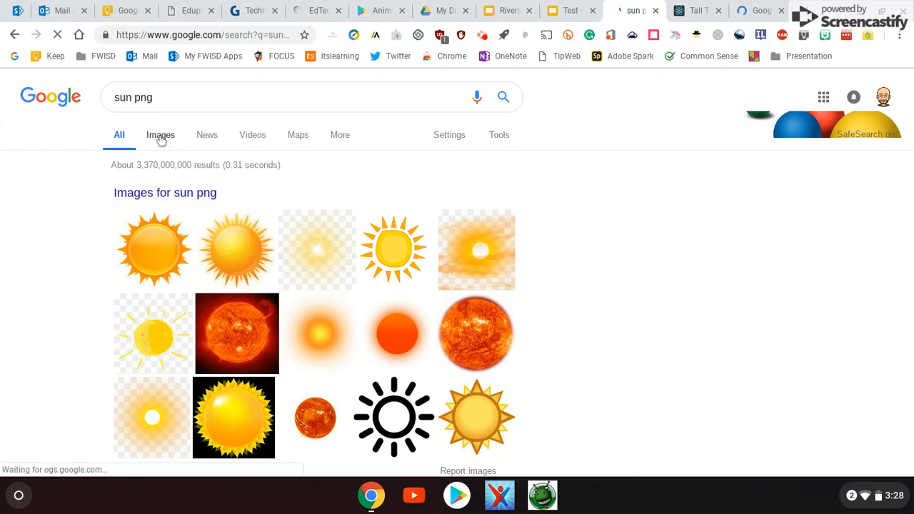
{"action": "left_click", "coordinate": [160, 134]}
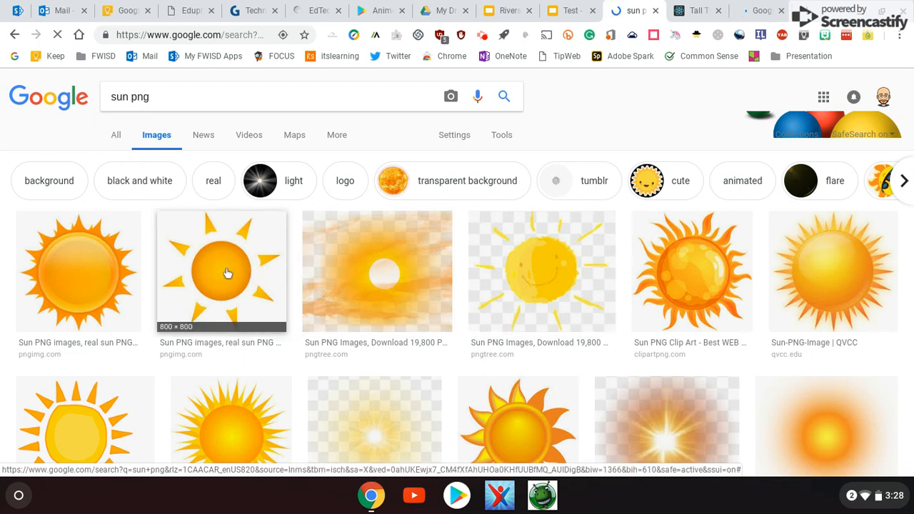
Step: Preview the spiky sun, then the glossy orange sun, and bring it into the presentation
{"action": "left_click", "coordinate": [222, 272]}
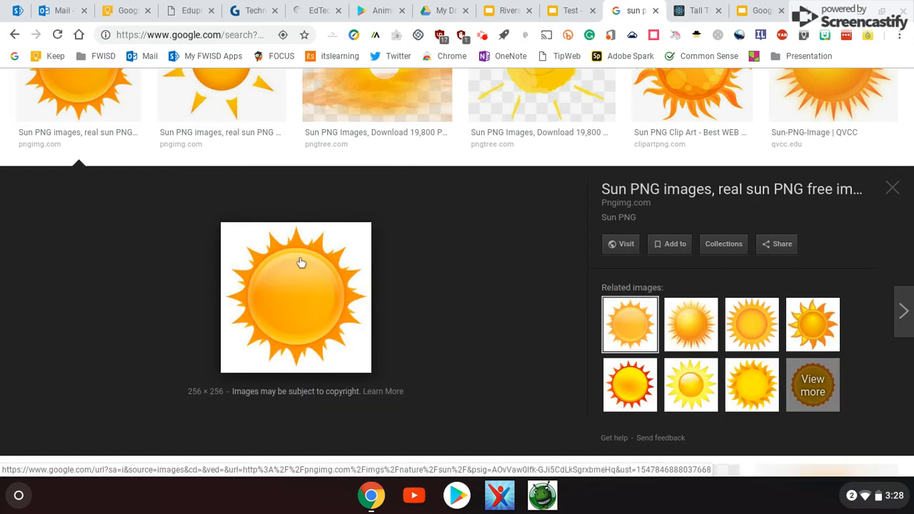
{"action": "left_click", "coordinate": [833, 93]}
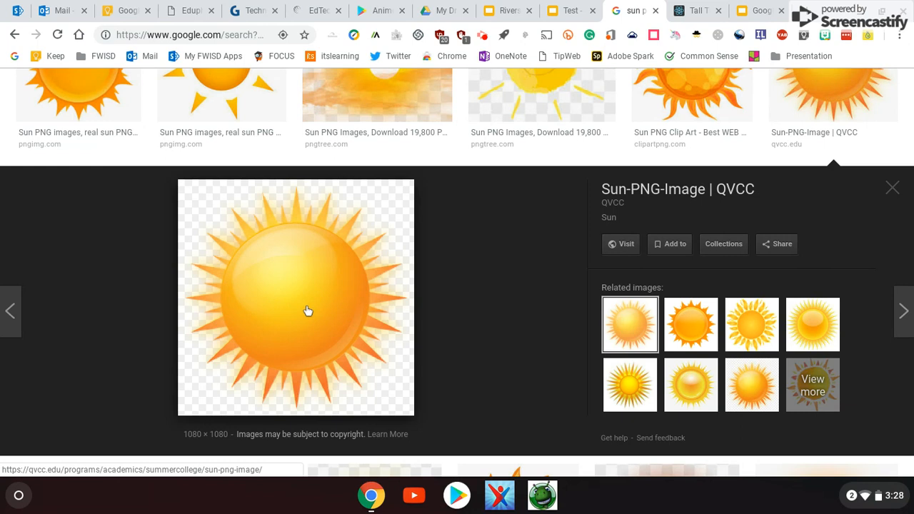
{"action": "left_click", "coordinate": [568, 10]}
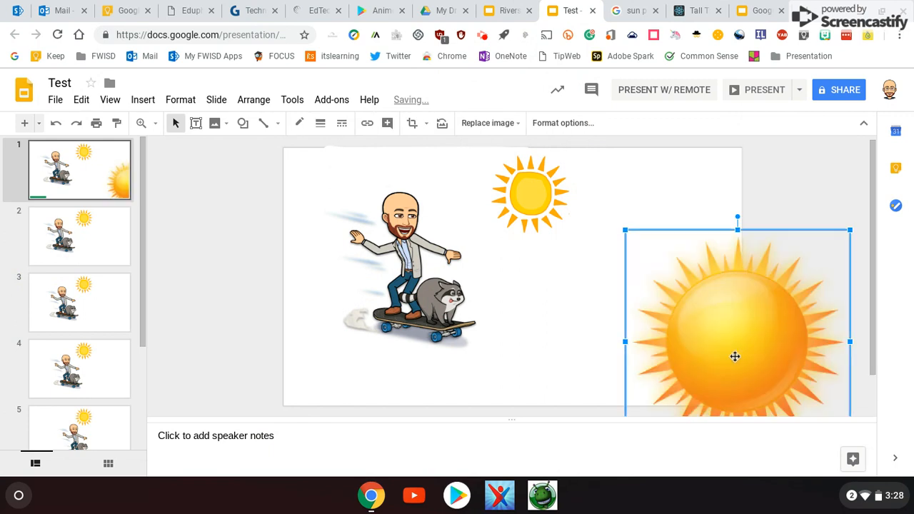
Step: Remove the glossy sun from slide one and nudge the avatar's pose on the following slides
{"action": "left_click_drag", "start_coordinate": [734, 358], "coordinate": [626, 296]}
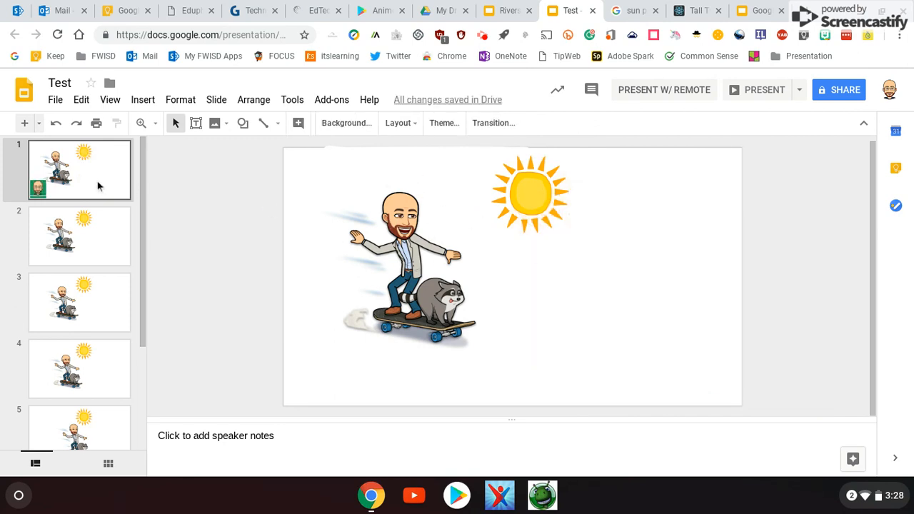
{"action": "right_click", "coordinate": [79, 169]}
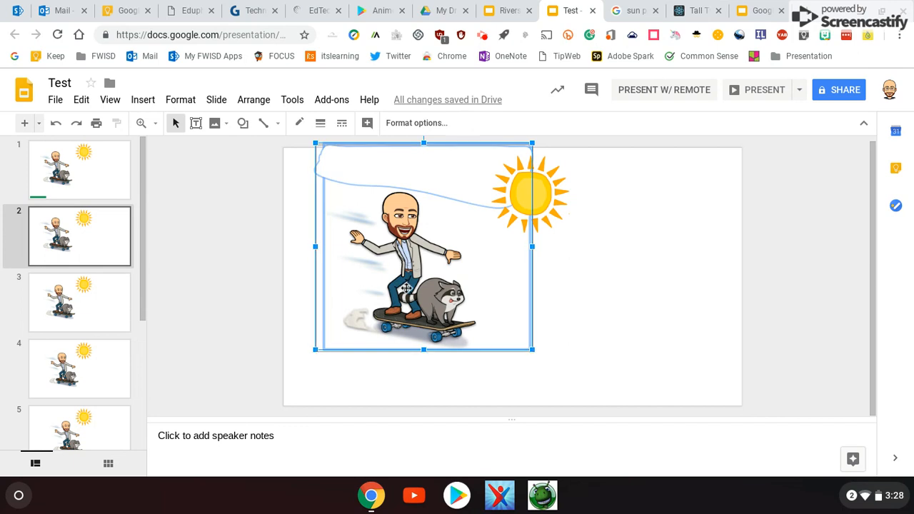
{"action": "left_click_drag", "start_coordinate": [423, 246], "coordinate": [446, 261]}
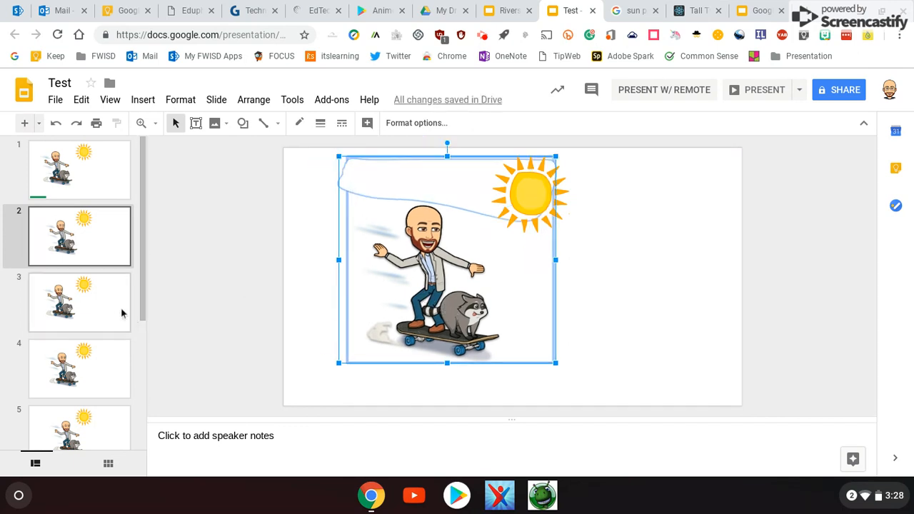
{"action": "left_click", "coordinate": [80, 303]}
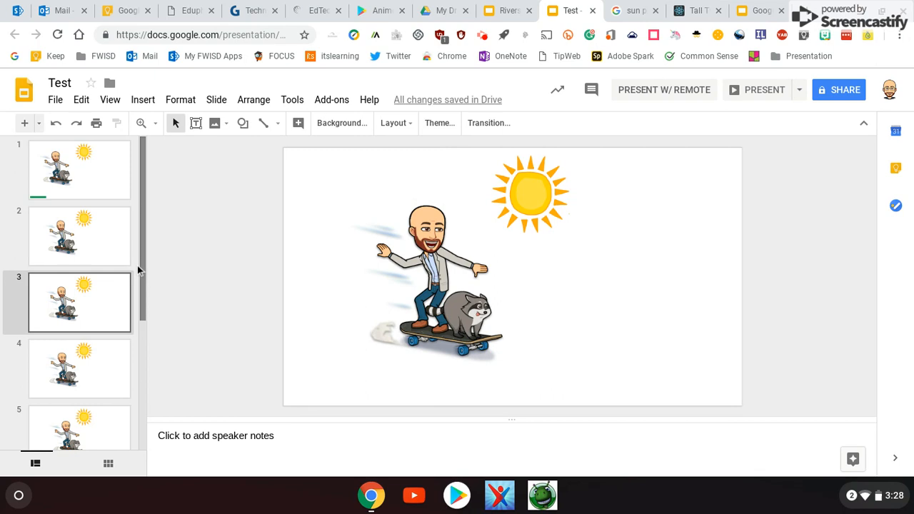
{"action": "scroll", "scroll_direction": "down", "scroll_amount": 3}
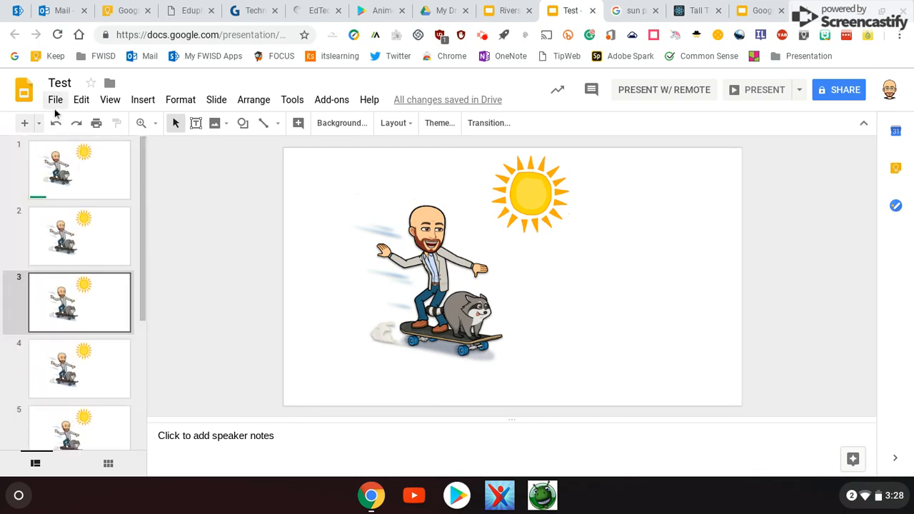
Step: Change the page setup from widescreen to Standard 4:3
{"action": "left_click", "coordinate": [54, 100]}
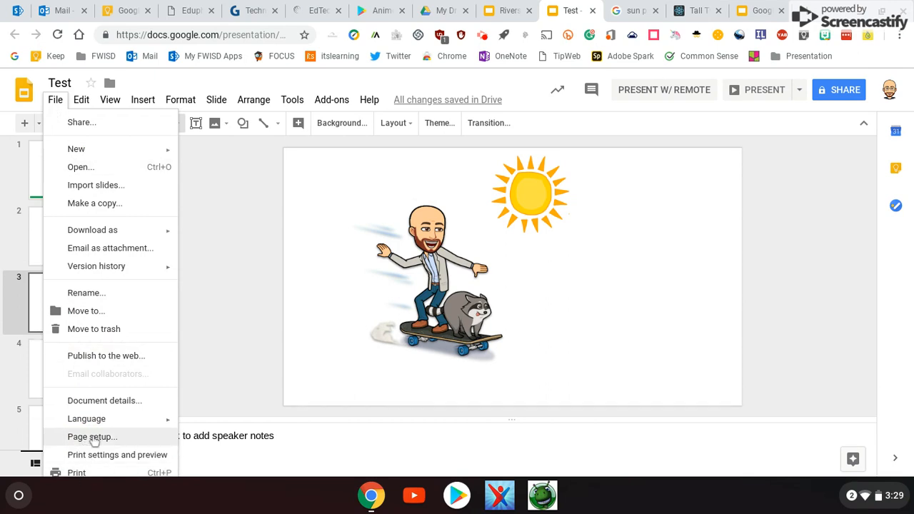
{"action": "left_click", "coordinate": [91, 437]}
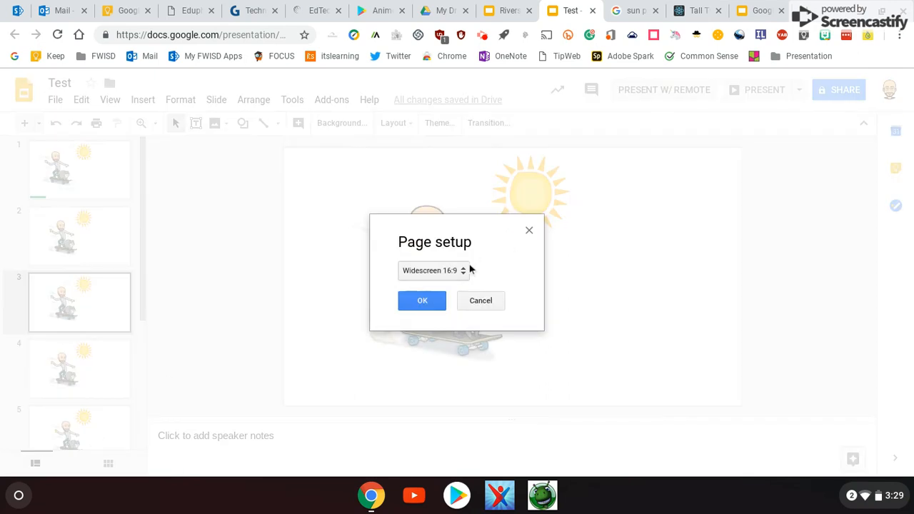
{"action": "left_click", "coordinate": [434, 270]}
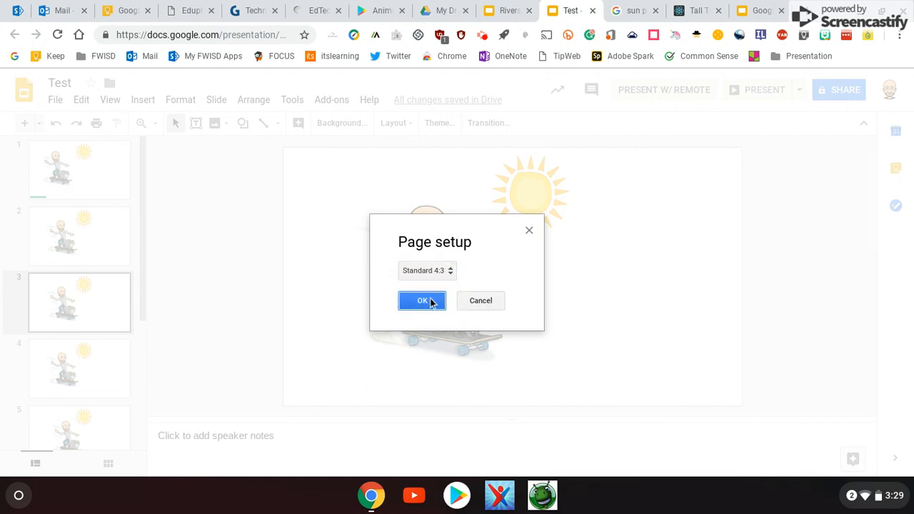
{"action": "left_click", "coordinate": [423, 300]}
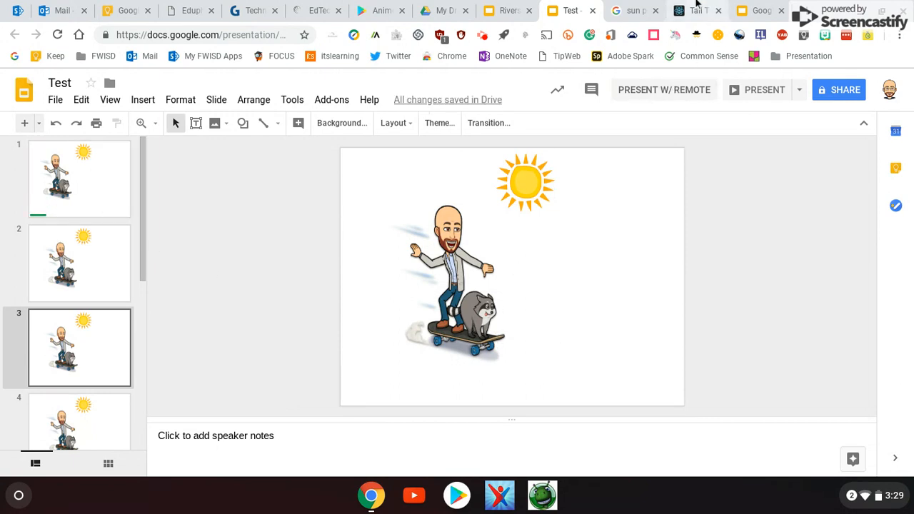
Step: Select the Test presentation in Tall Tweets' Make a GIF form
{"action": "left_click", "coordinate": [698, 10]}
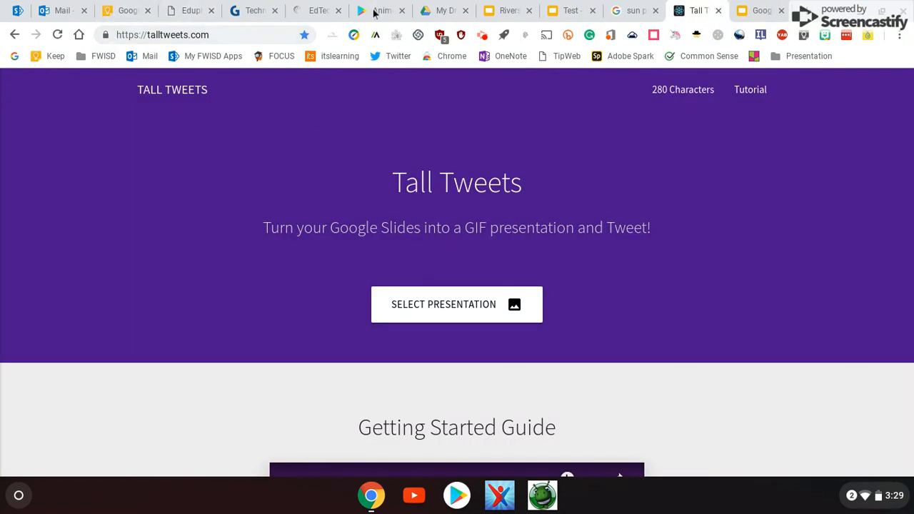
{"action": "mouse_move", "coordinate": [473, 313]}
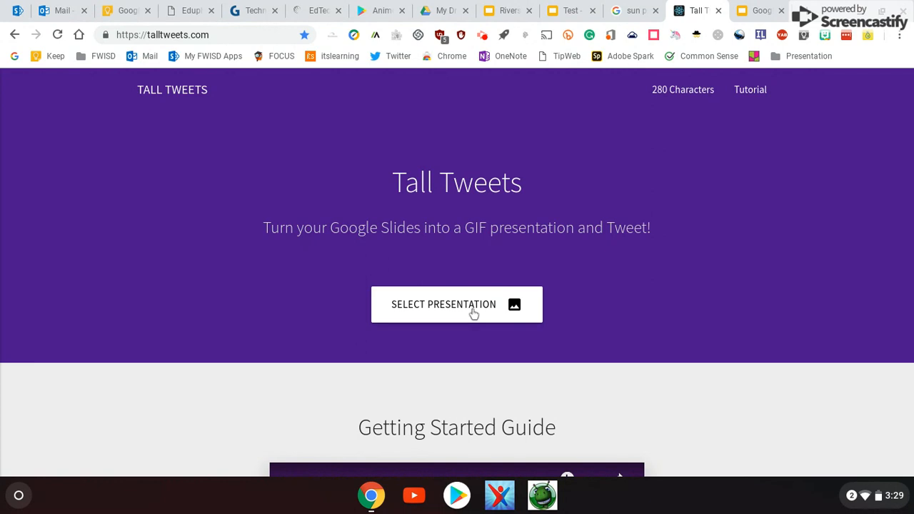
{"action": "left_click", "coordinate": [457, 304]}
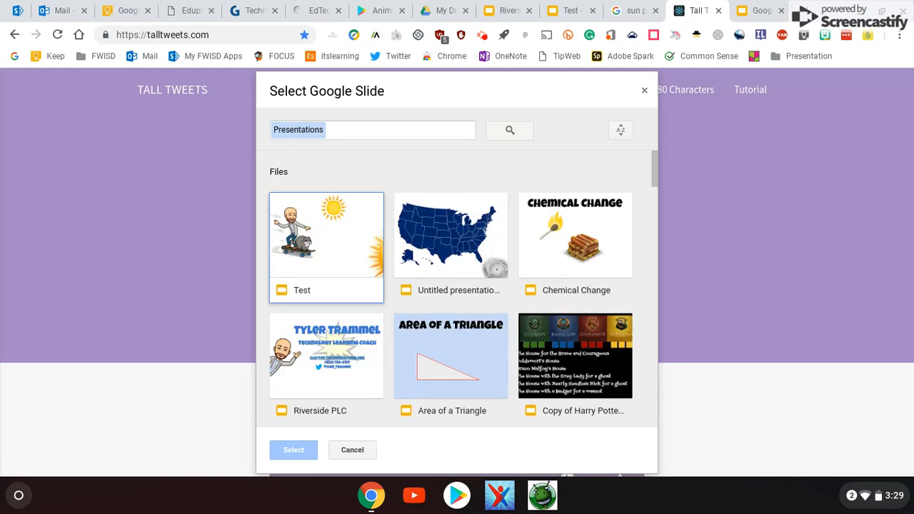
{"action": "left_click", "coordinate": [326, 235]}
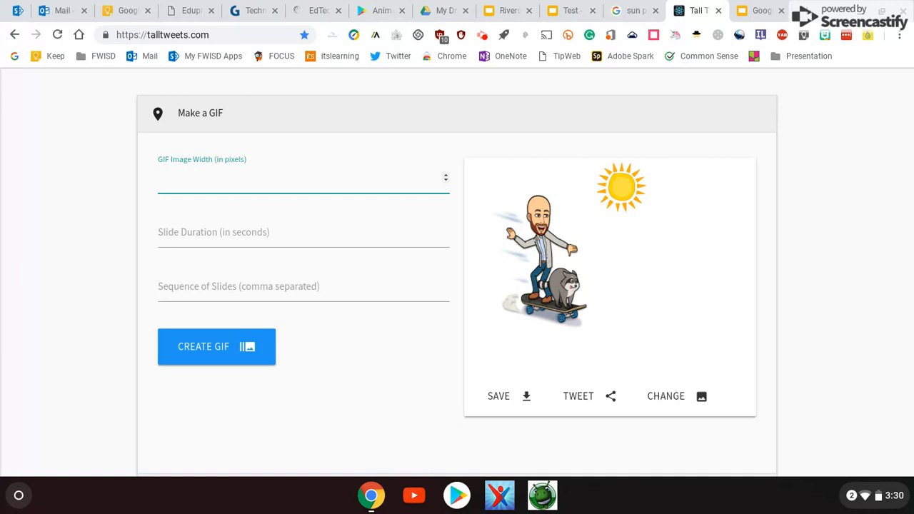
Step: Enter a GIF width of 600 pixels and a slide duration of .2 seconds
{"action": "type", "text": "600"}
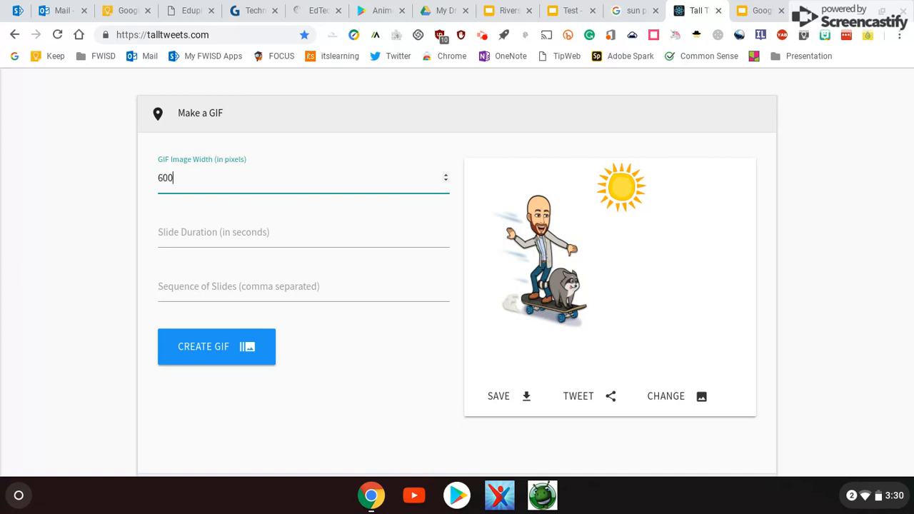
{"action": "left_click", "coordinate": [303, 231]}
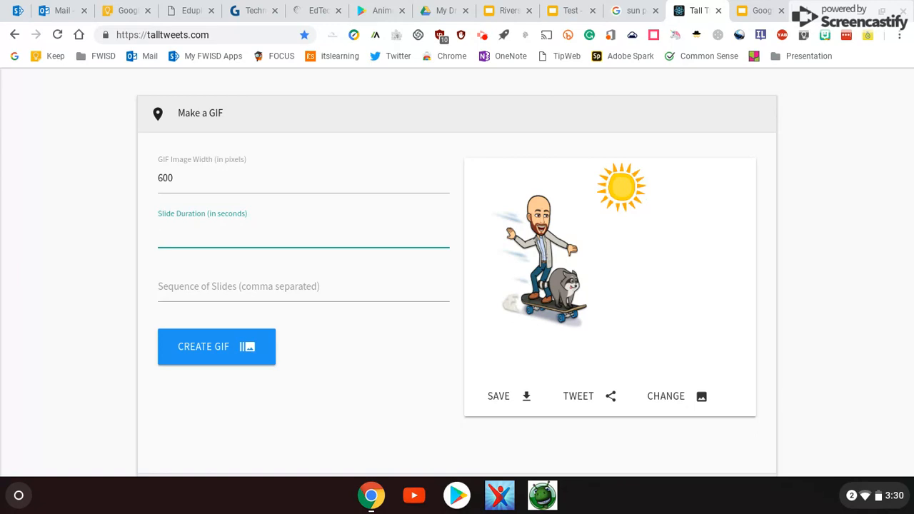
{"action": "type", "text": "."}
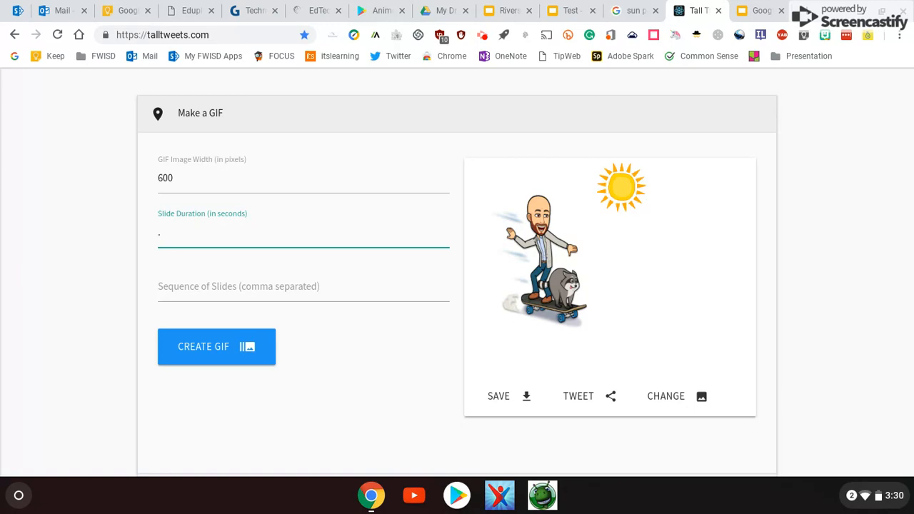
{"action": "type", "text": "2"}
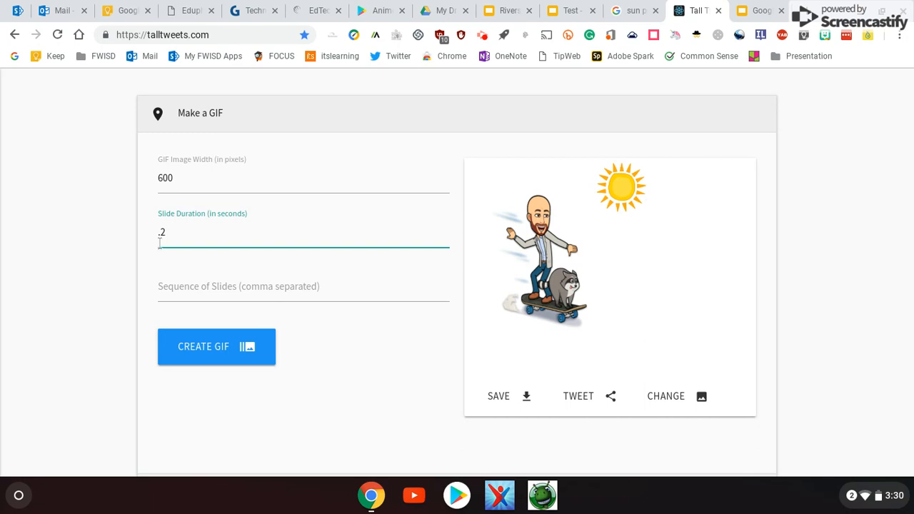
{"action": "mouse_move", "coordinate": [252, 409]}
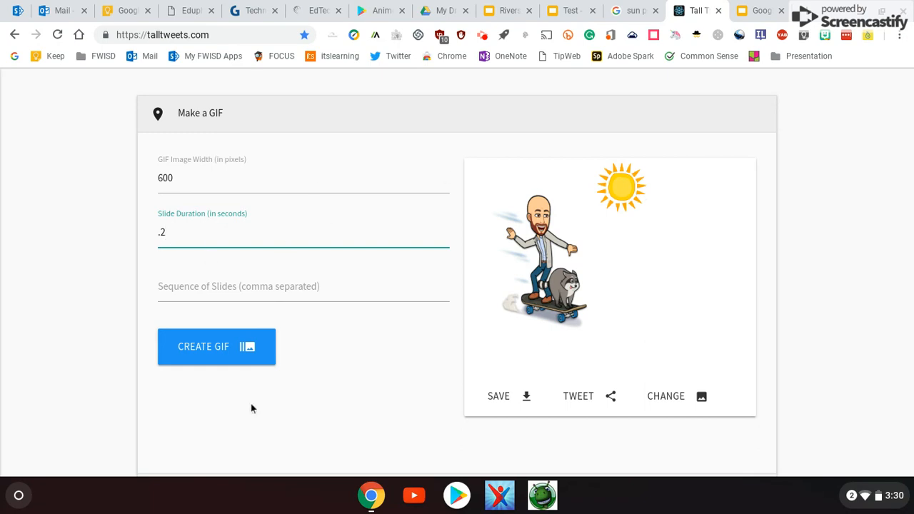
Step: Create the animated GIF and save it as download.gif
{"action": "left_click", "coordinate": [218, 347]}
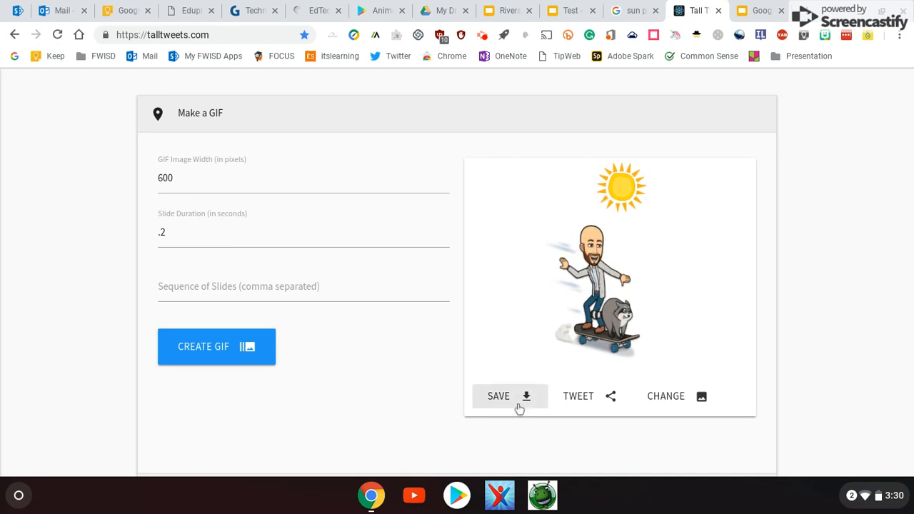
{"action": "left_click", "coordinate": [499, 397]}
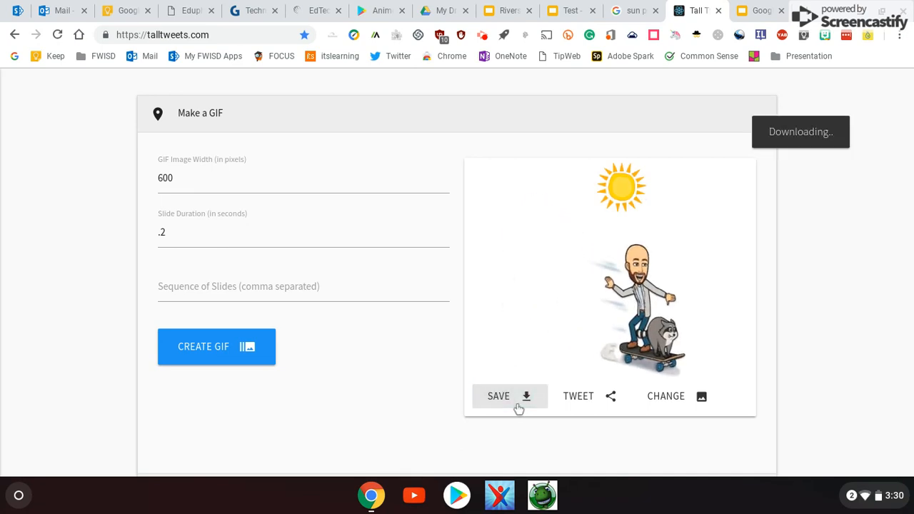
{"action": "left_click", "coordinate": [499, 397]}
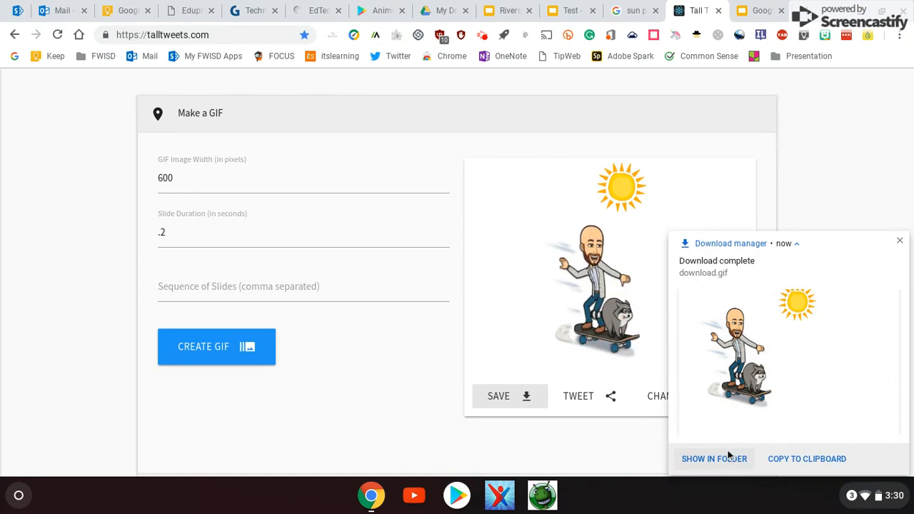
Step: Show download.gif in the Downloads folder and select it
{"action": "left_click", "coordinate": [714, 459]}
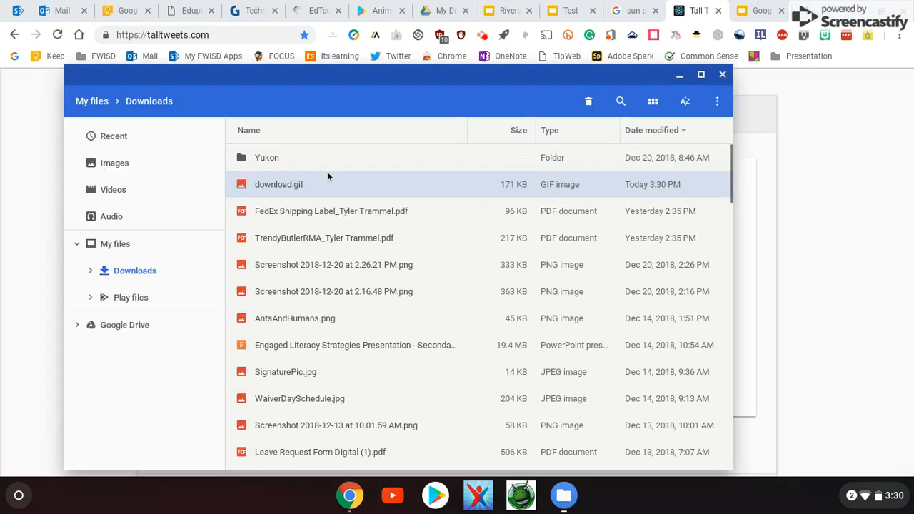
{"action": "left_click", "coordinate": [279, 185]}
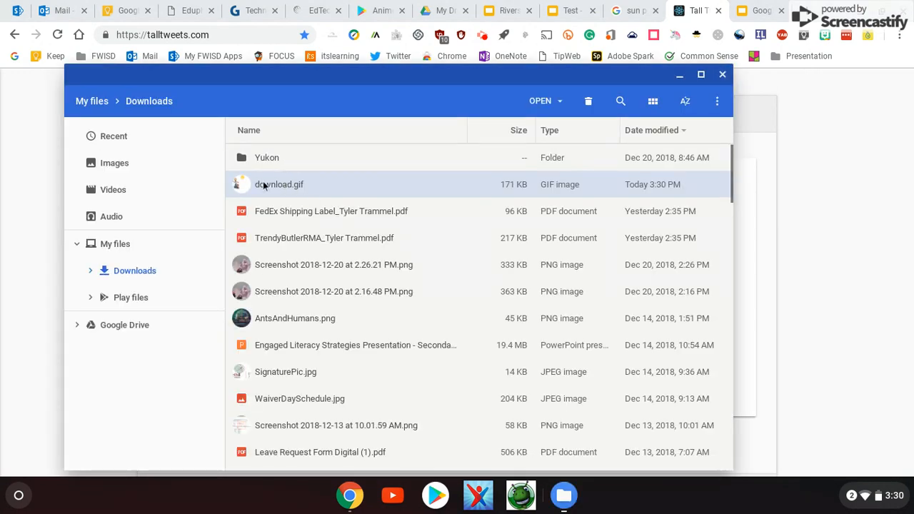